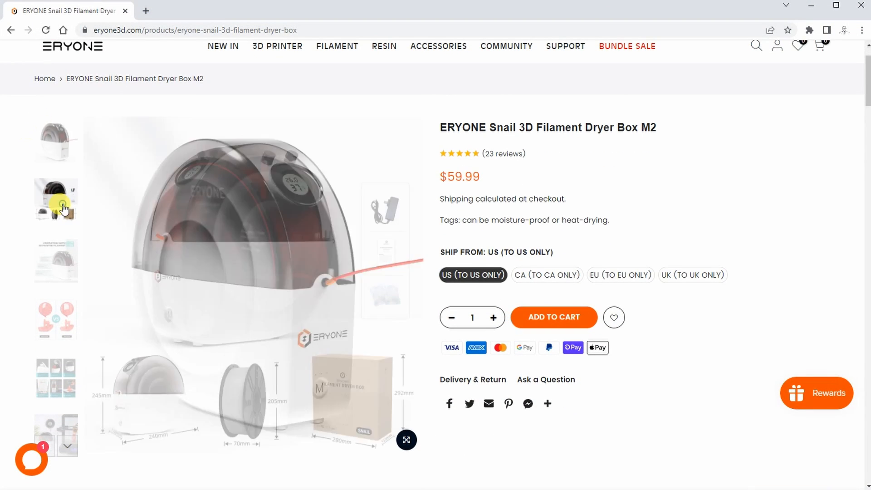
Step through the Snail dryer gallery: before/after drying, six-step usage, dryer beside a printer.
{"action": "left_click", "coordinate": [55, 259]}
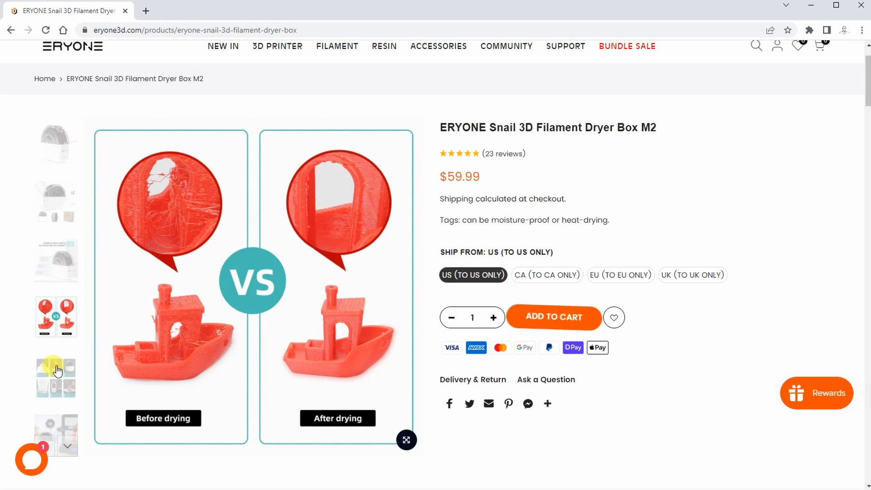
{"action": "left_click", "coordinate": [56, 395]}
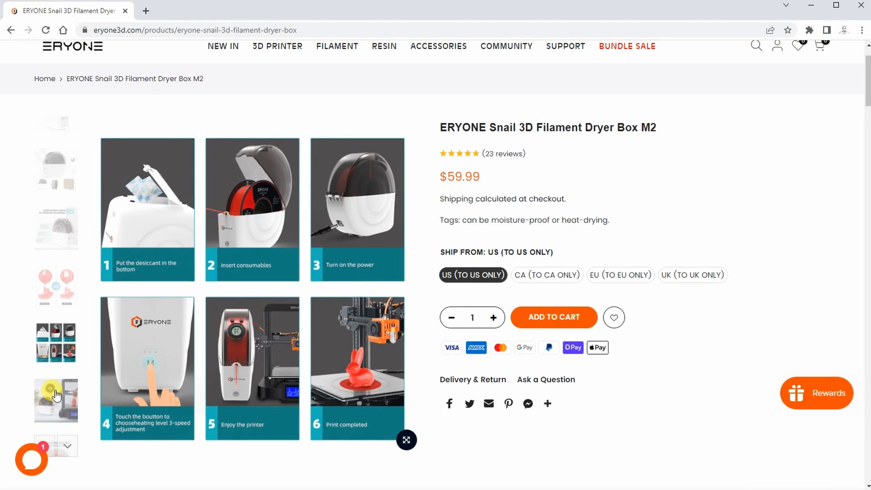
{"action": "left_click", "coordinate": [56, 400]}
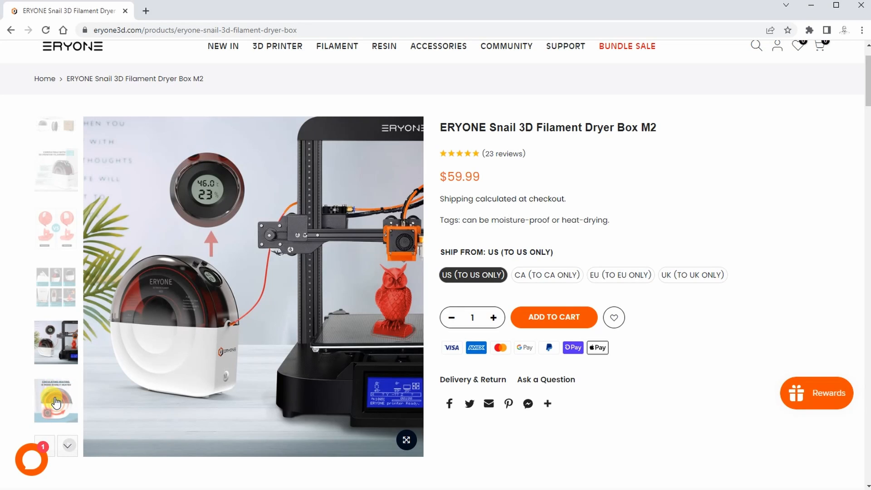
{"action": "left_click", "coordinate": [55, 399]}
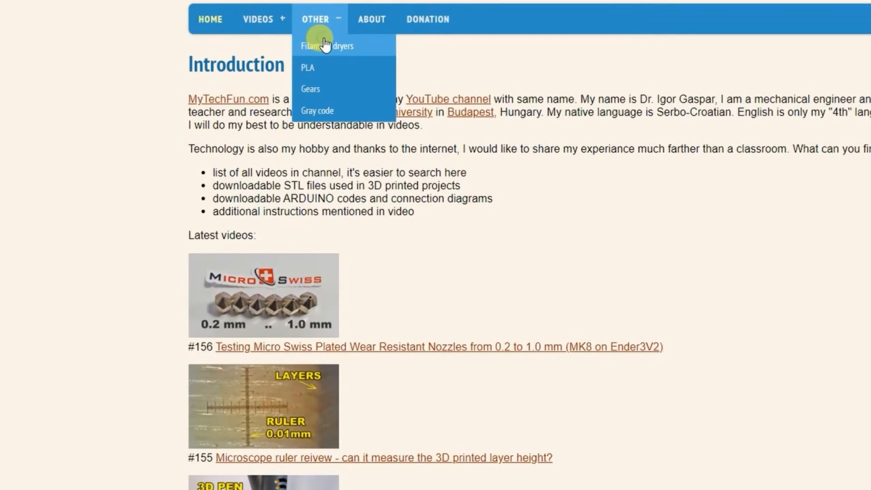
Go to the Filament dryers comparison page via the OTHER navigation menu.
{"action": "left_click", "coordinate": [327, 46]}
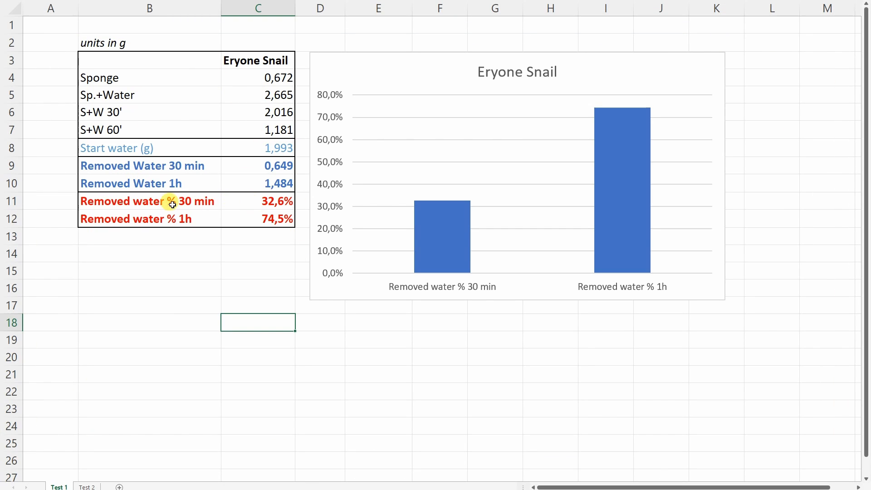
{"action": "left_click", "coordinate": [258, 202]}
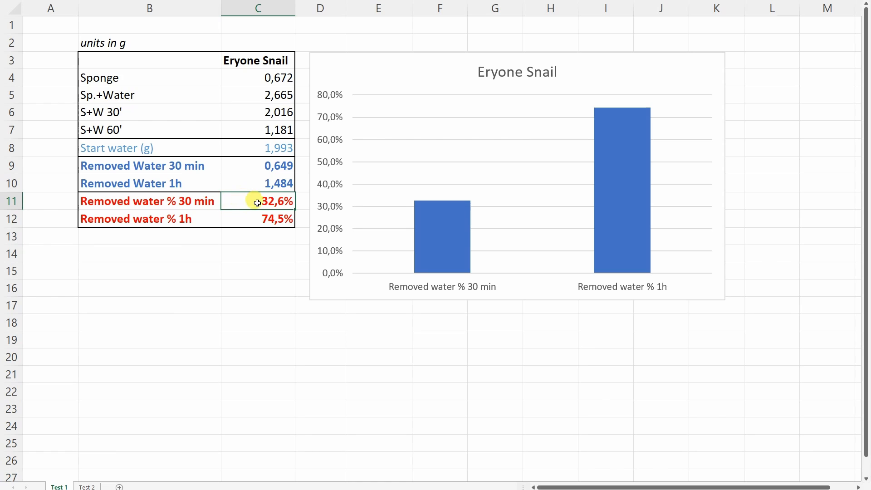
{"action": "mouse_move", "coordinate": [188, 219]}
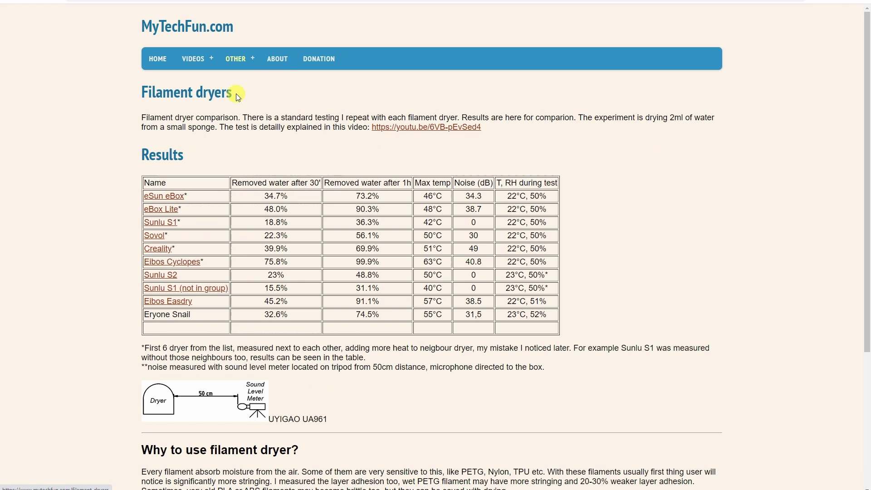
{"action": "mouse_move", "coordinate": [422, 248]}
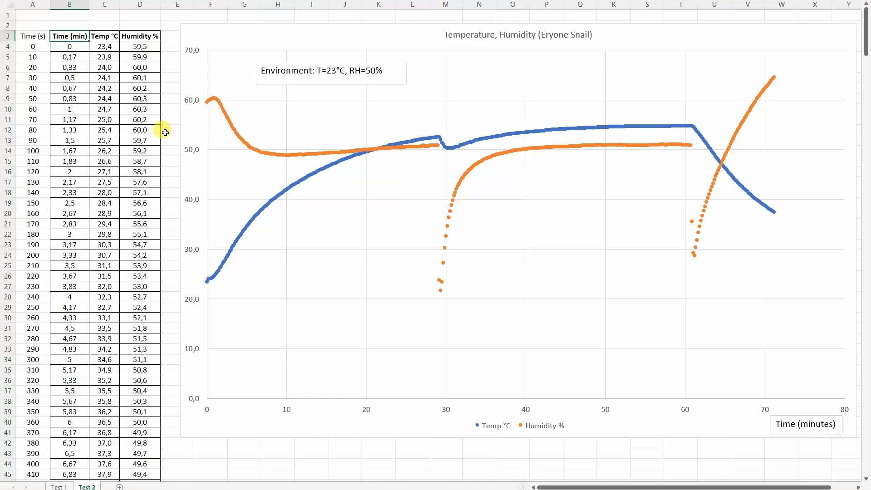
{"action": "mouse_move", "coordinate": [249, 201]}
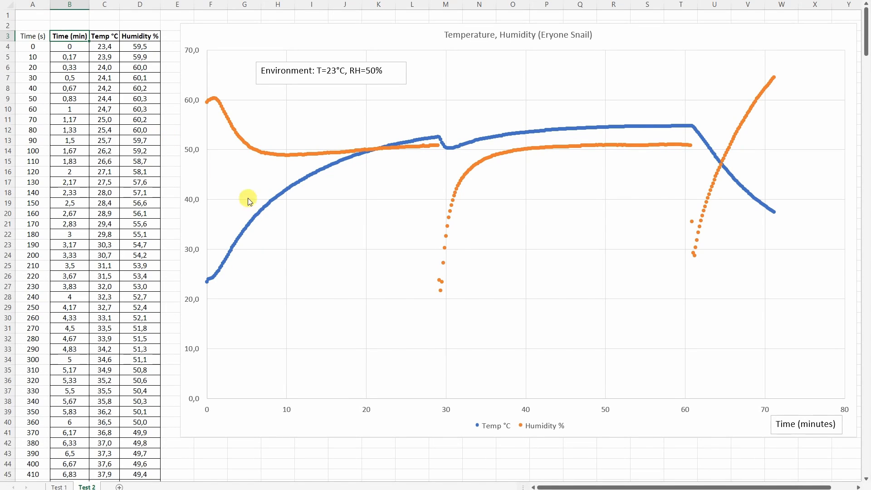
{"action": "mouse_move", "coordinate": [256, 180]}
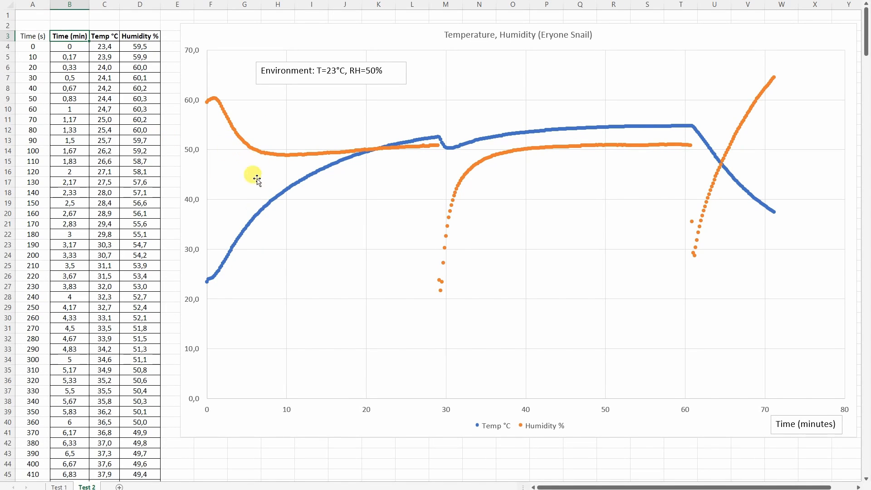
{"action": "mouse_move", "coordinate": [249, 251]}
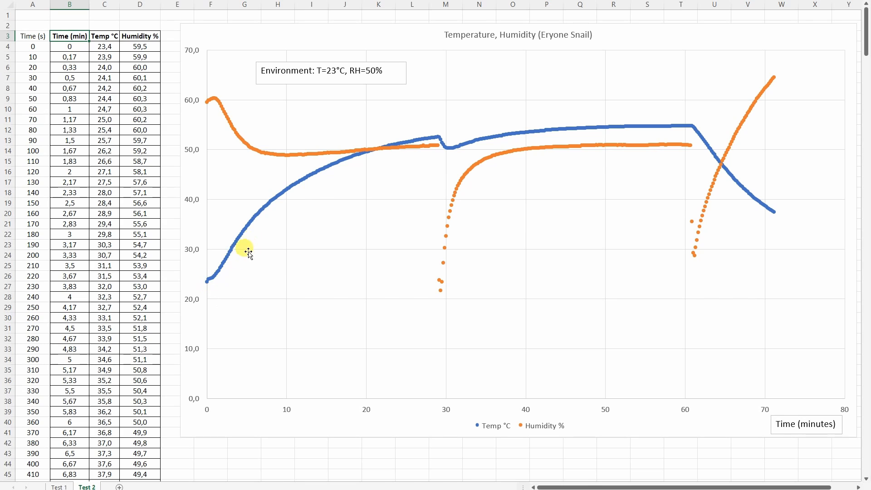
{"action": "mouse_move", "coordinate": [369, 157]}
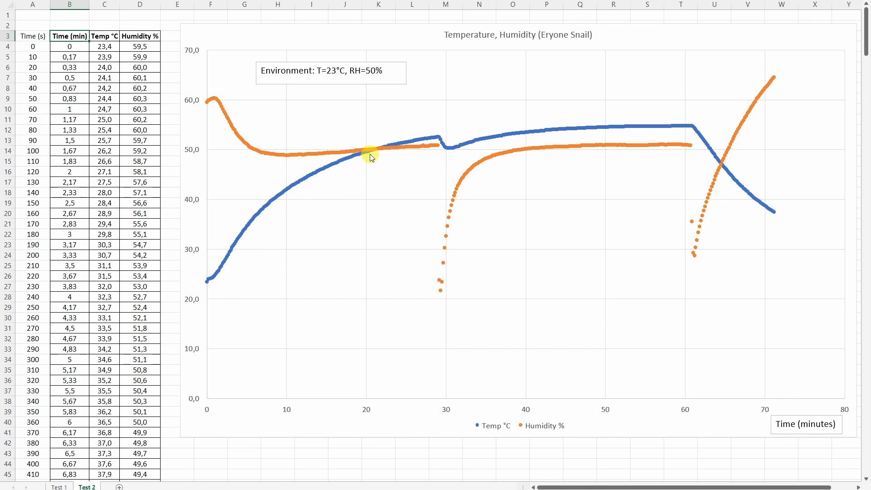
{"action": "mouse_move", "coordinate": [387, 154]}
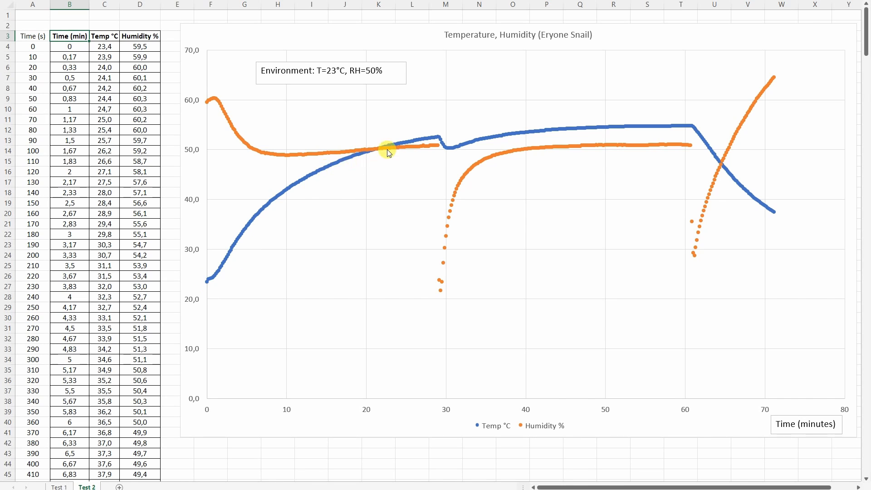
{"action": "mouse_move", "coordinate": [438, 136]}
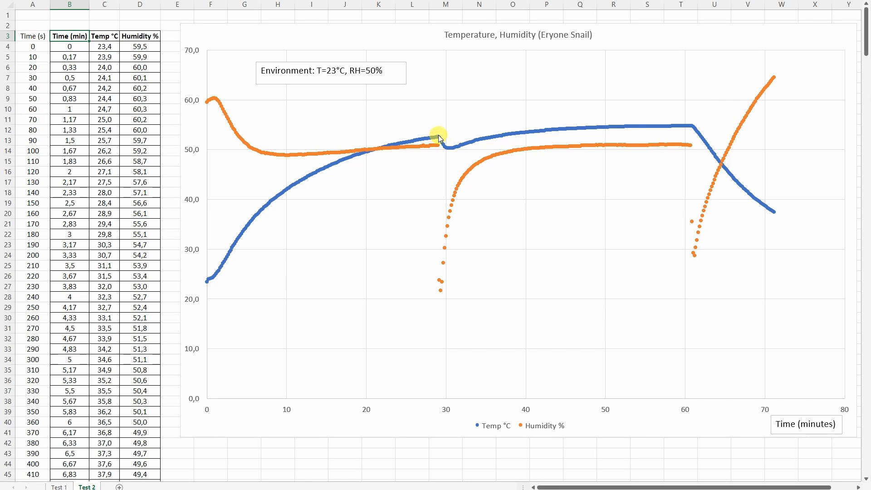
{"action": "mouse_move", "coordinate": [635, 128]}
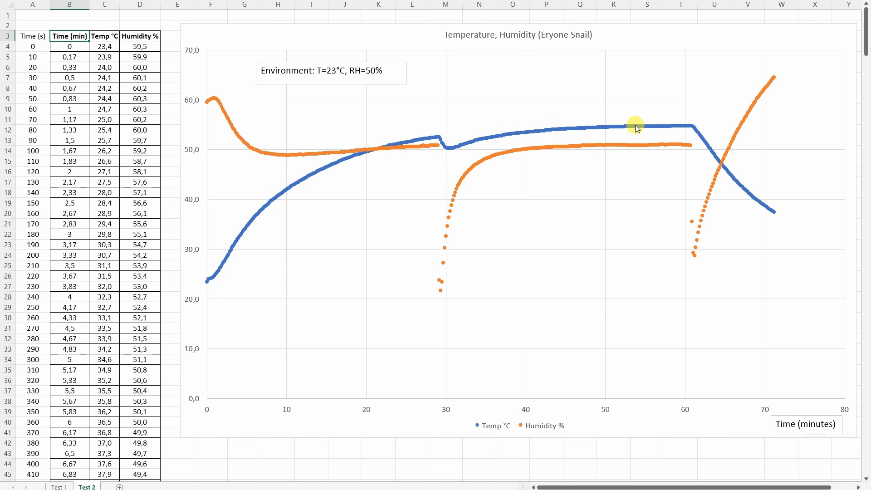
{"action": "mouse_move", "coordinate": [596, 130]}
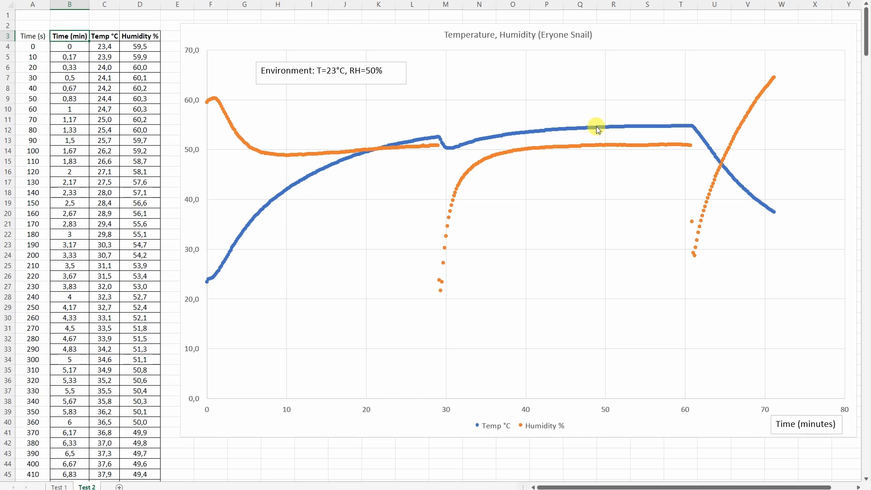
{"action": "mouse_move", "coordinate": [687, 129]}
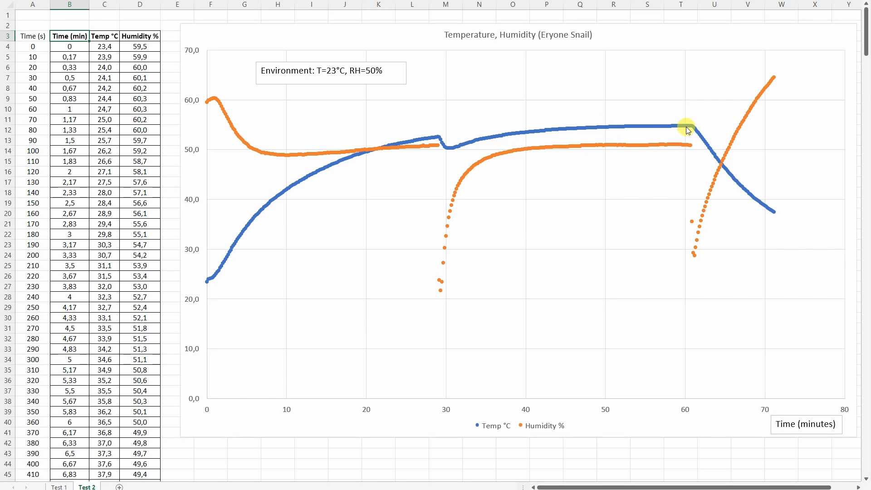
{"action": "mouse_move", "coordinate": [691, 127]}
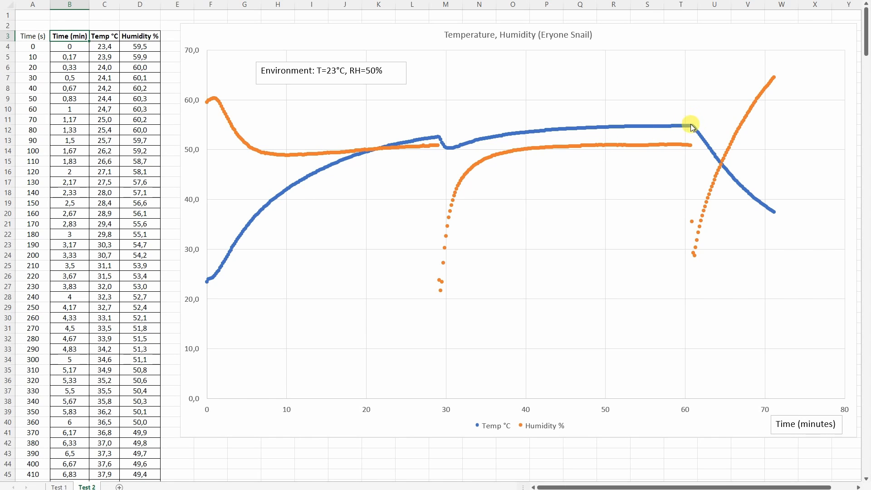
{"action": "mouse_move", "coordinate": [772, 202]}
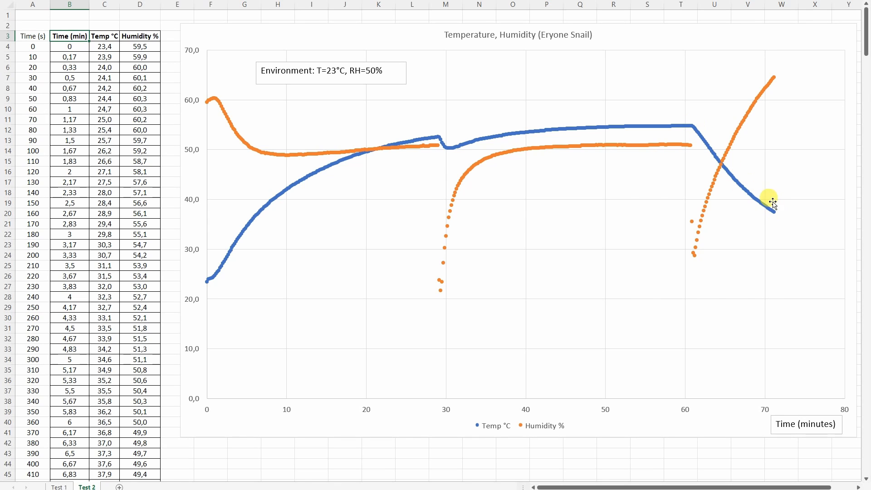
{"action": "mouse_move", "coordinate": [290, 152]}
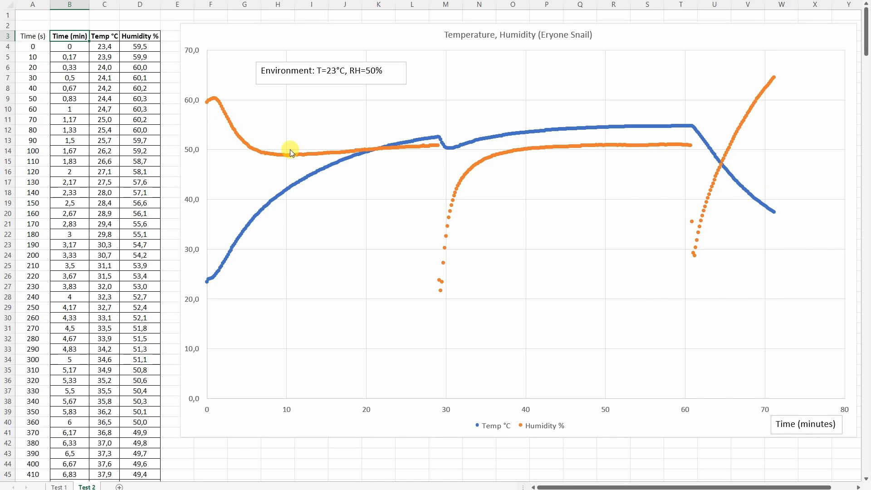
{"action": "mouse_move", "coordinate": [380, 152]}
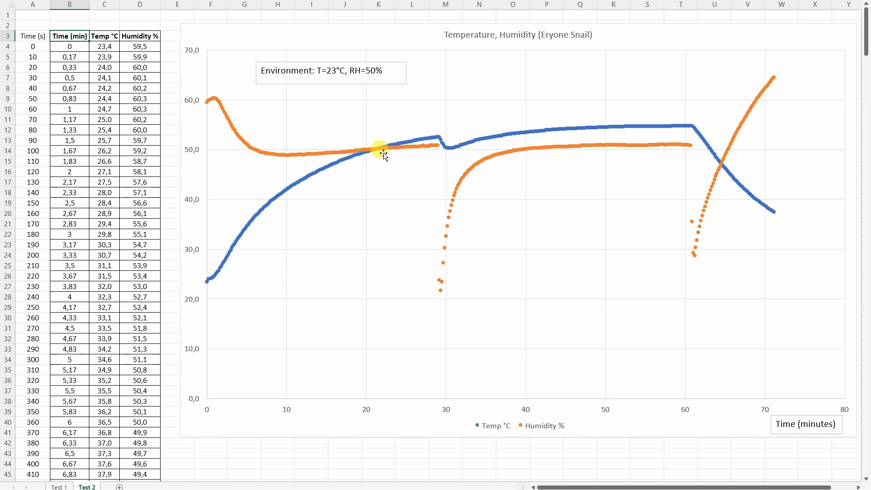
{"action": "mouse_move", "coordinate": [317, 155]}
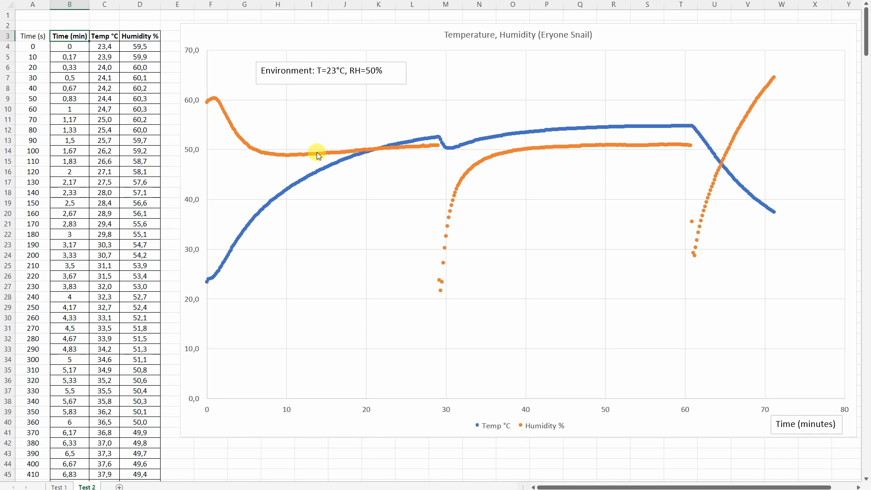
{"action": "mouse_move", "coordinate": [435, 150]}
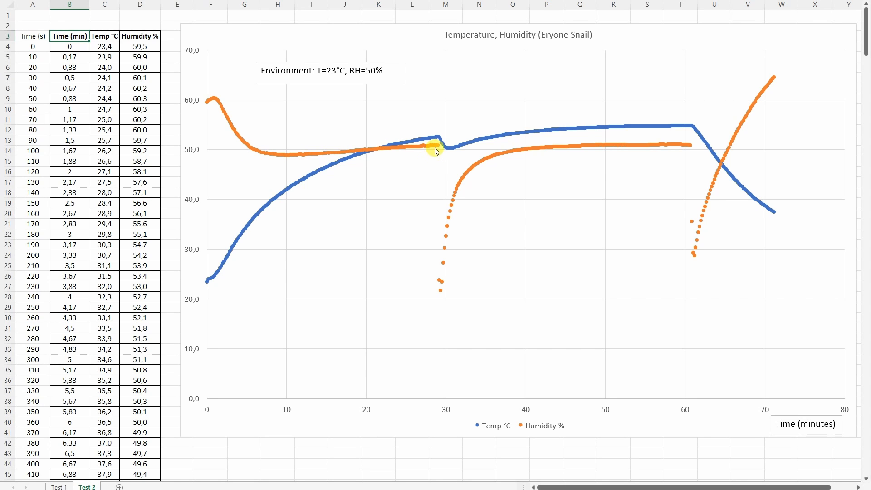
{"action": "mouse_move", "coordinate": [444, 201]}
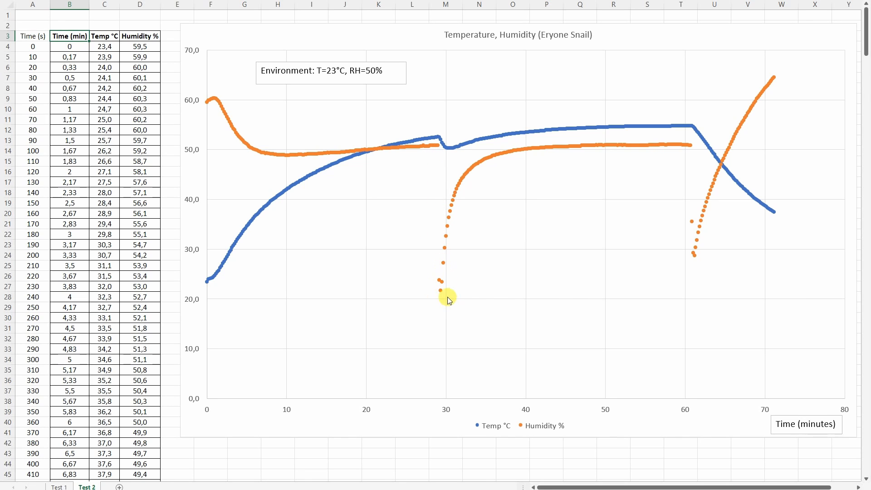
{"action": "mouse_move", "coordinate": [570, 150]}
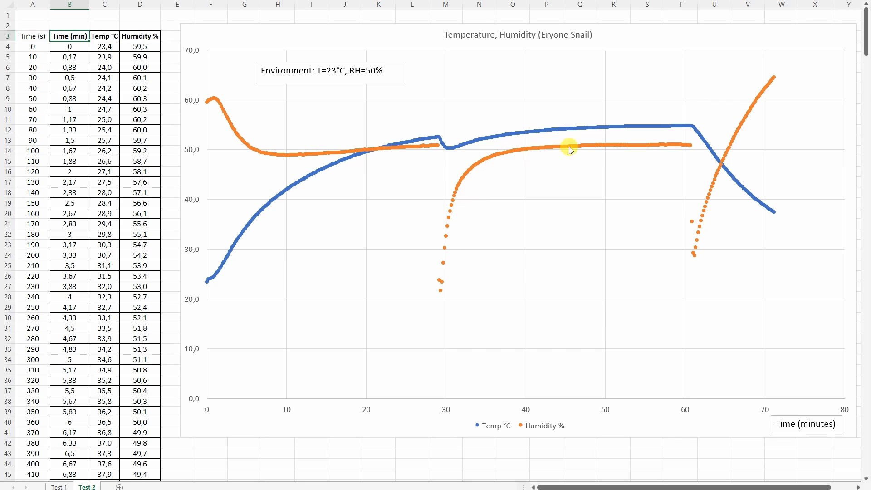
{"action": "mouse_move", "coordinate": [759, 146]}
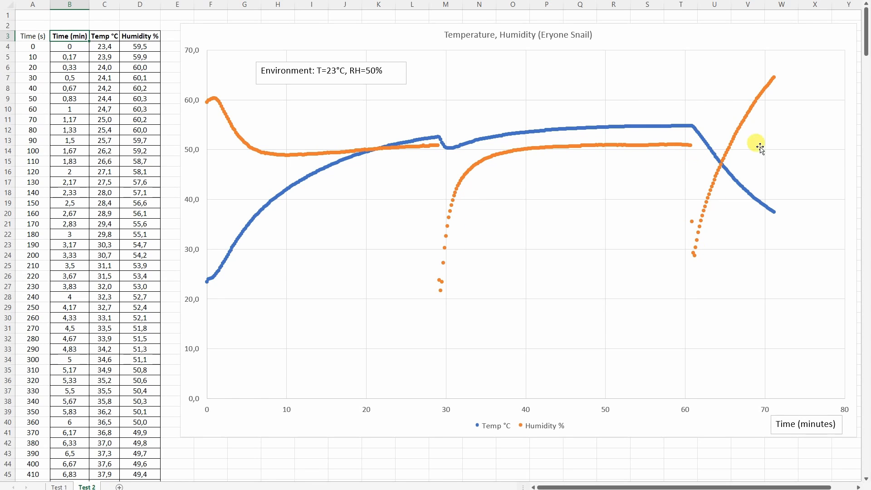
{"action": "mouse_move", "coordinate": [526, 202]}
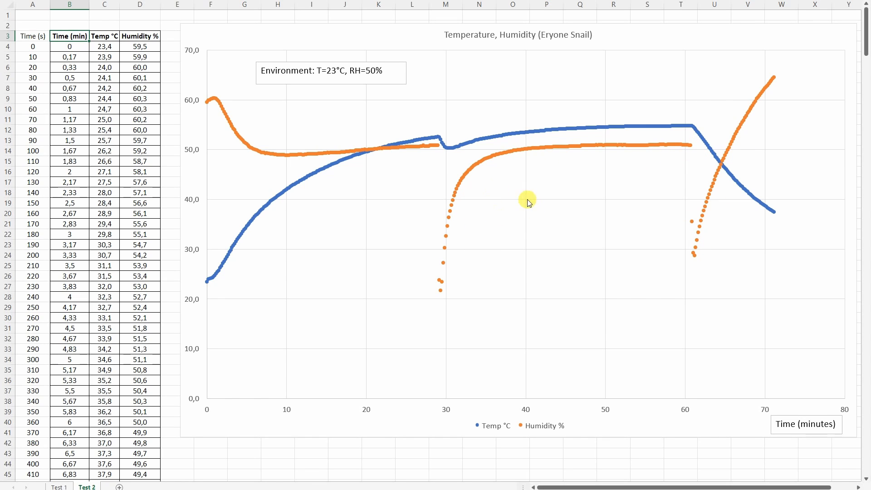
{"action": "mouse_move", "coordinate": [521, 225]}
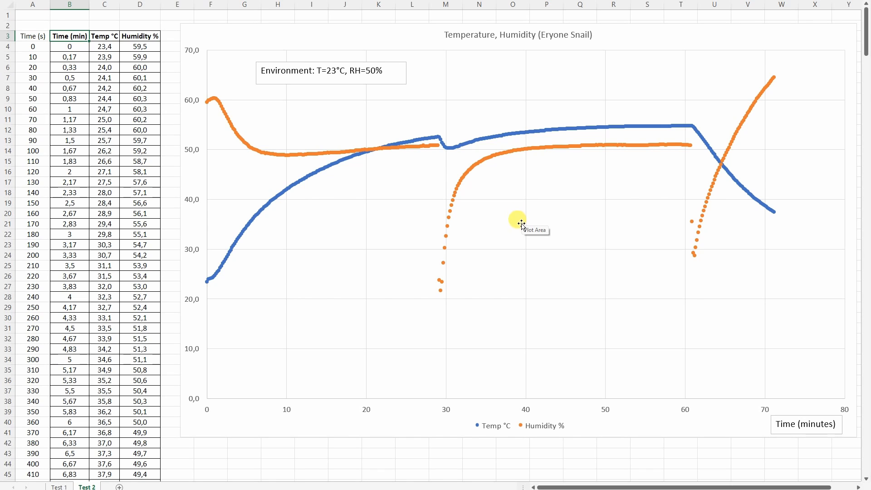
{"action": "mouse_move", "coordinate": [495, 306]}
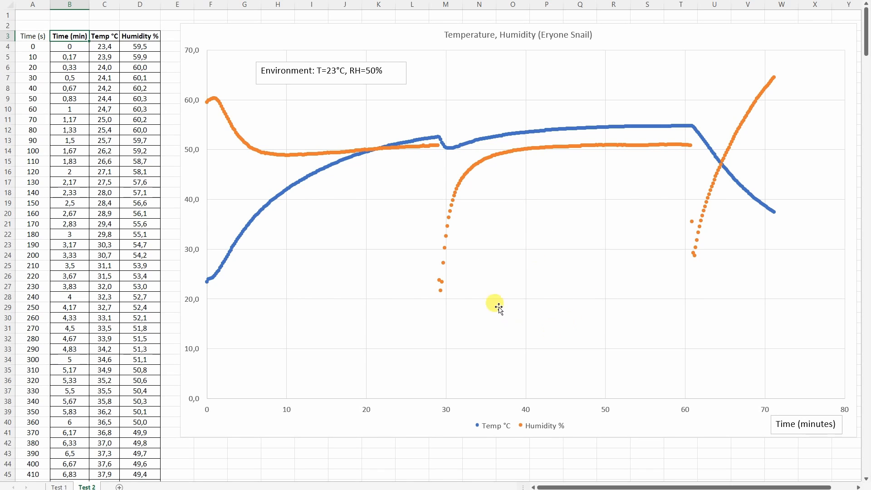
{"action": "mouse_move", "coordinate": [546, 301]}
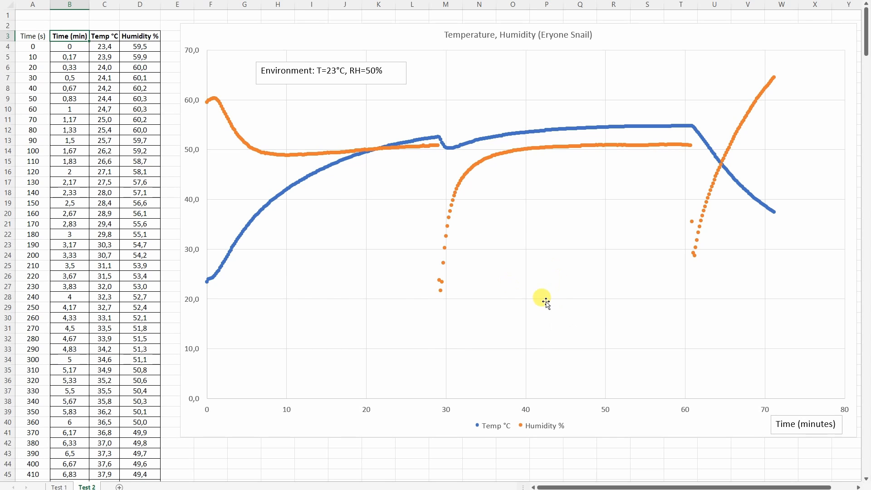